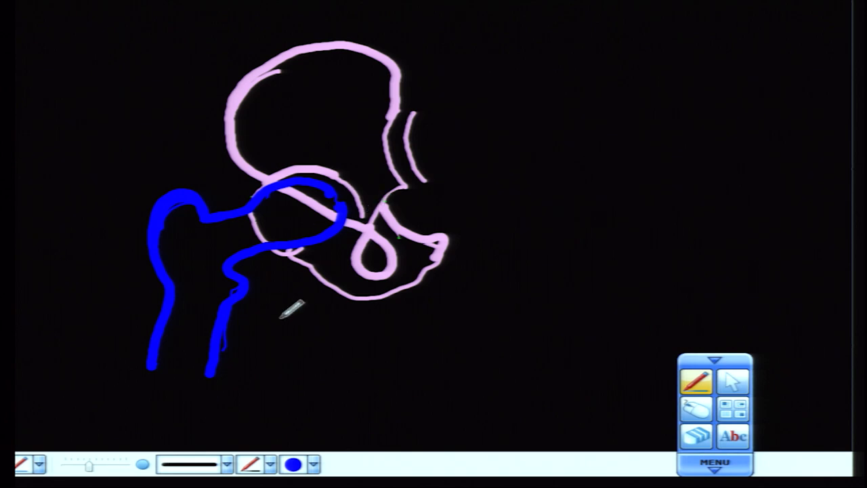
mouse_move(328, 407)
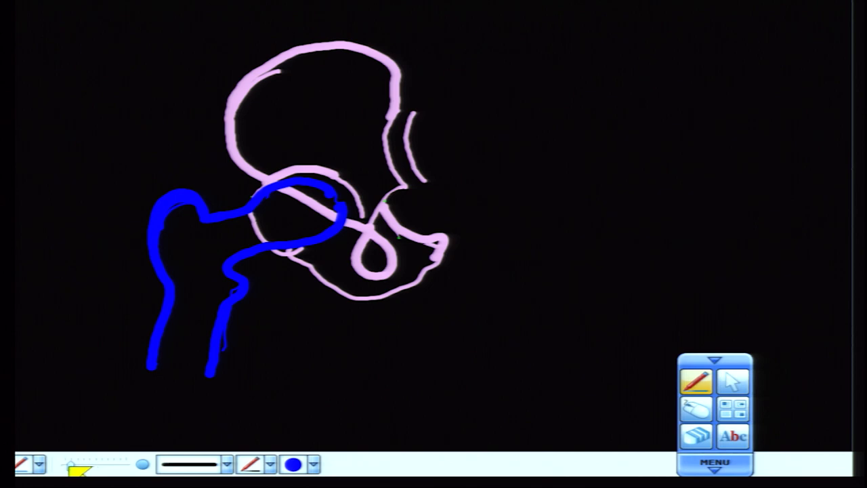
Change the pen colour from blue to yellow in the bottom toolbar.
left_click(293, 463)
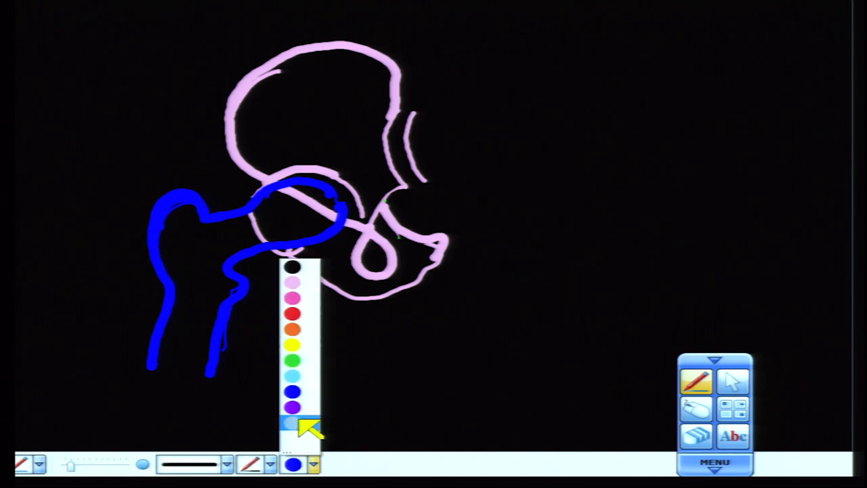
left_click(292, 346)
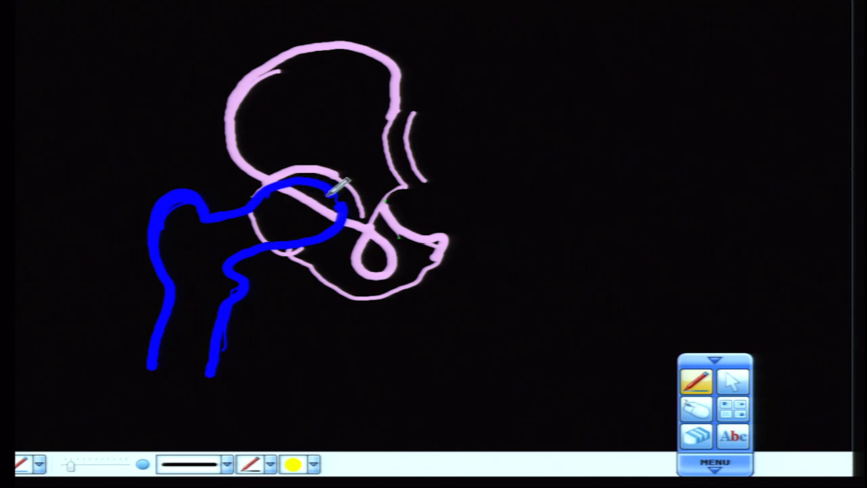
mouse_move(369, 178)
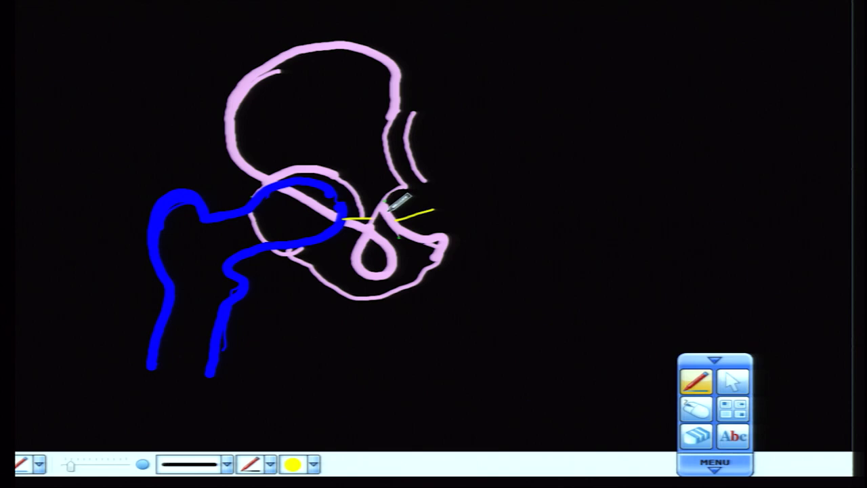
mouse_move(339, 150)
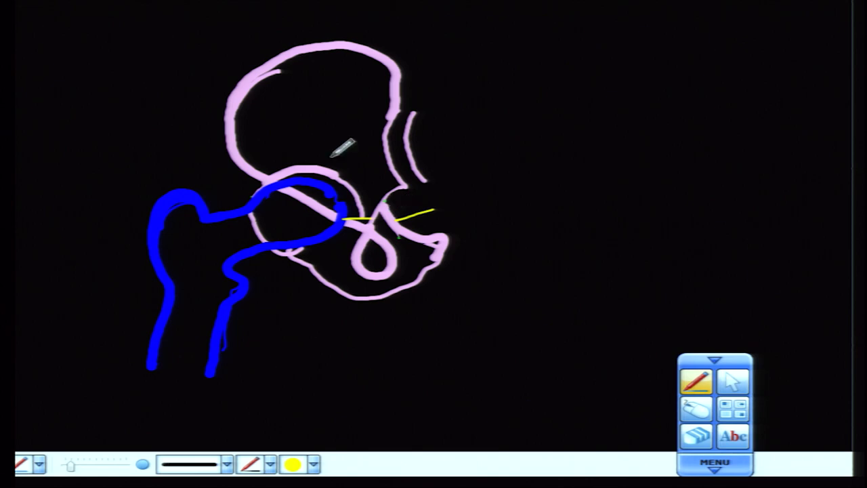
mouse_move(364, 187)
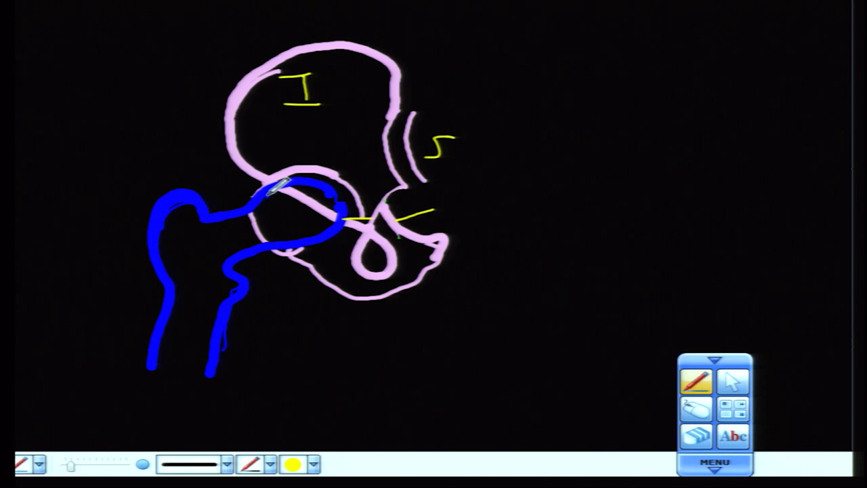
mouse_move(539, 271)
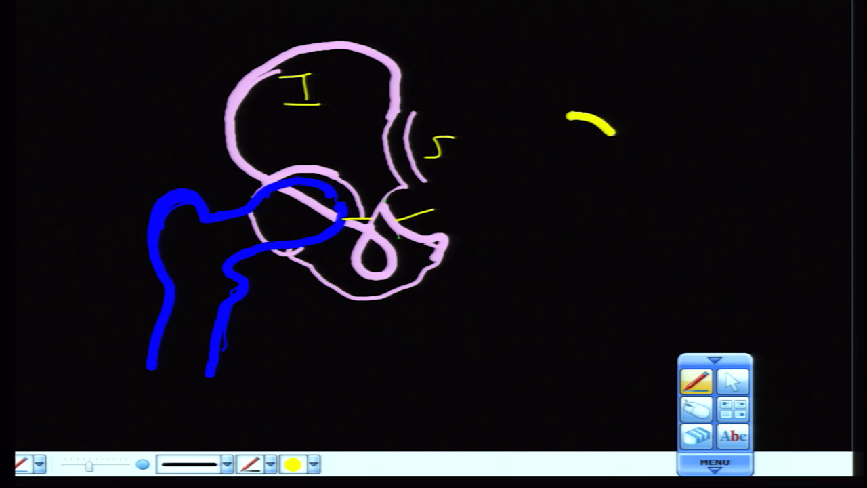
Extend the yellow arc and sketch a light blue cup arc inside it beside the pelvis.
left_click_drag(610, 133, 630, 197)
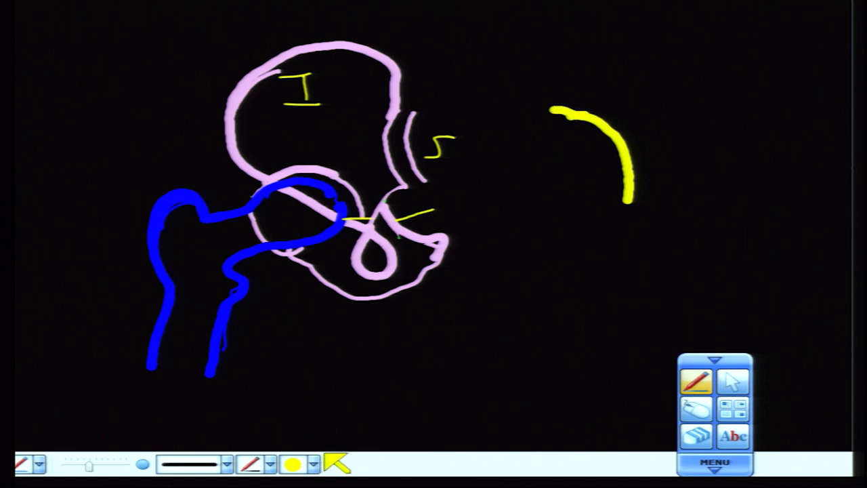
left_click(290, 464)
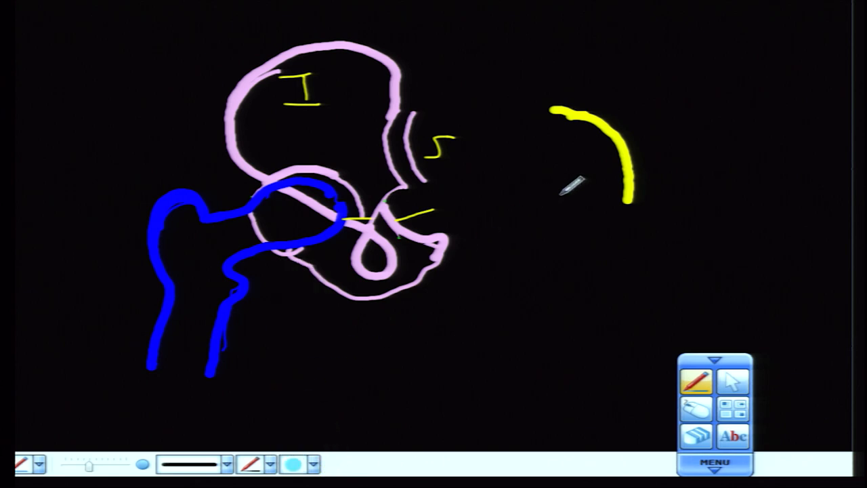
left_click_drag(596, 176, 508, 122)
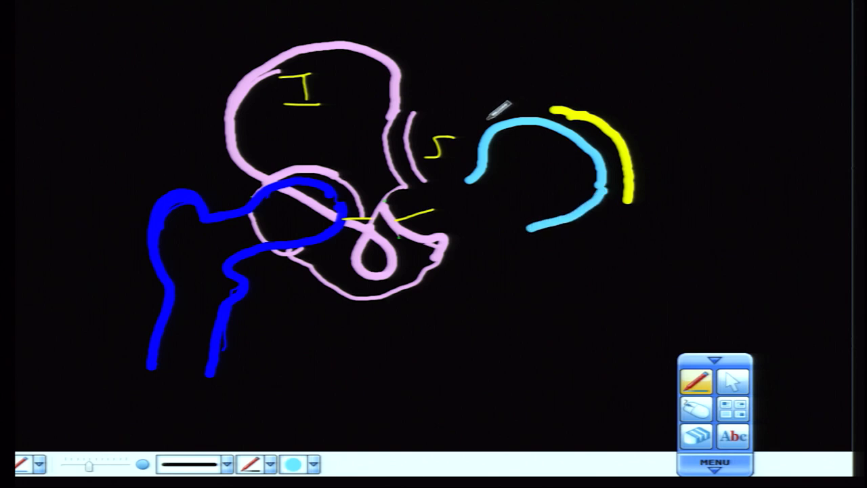
mouse_move(498, 138)
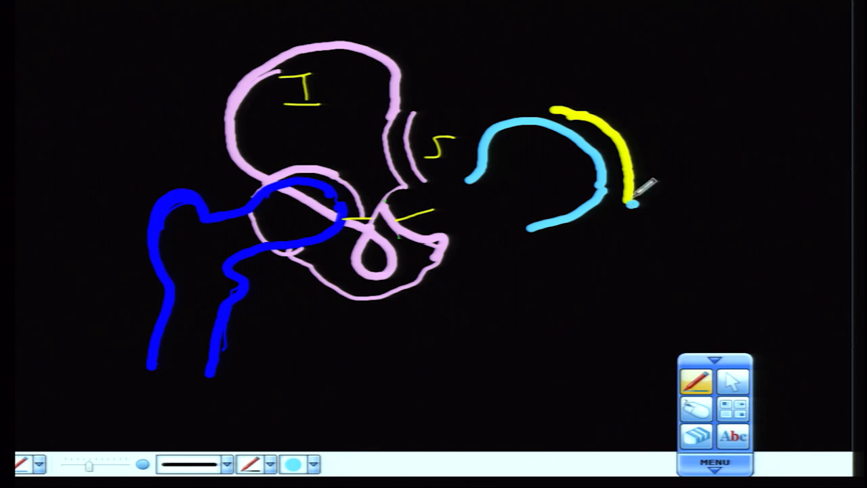
mouse_move(566, 92)
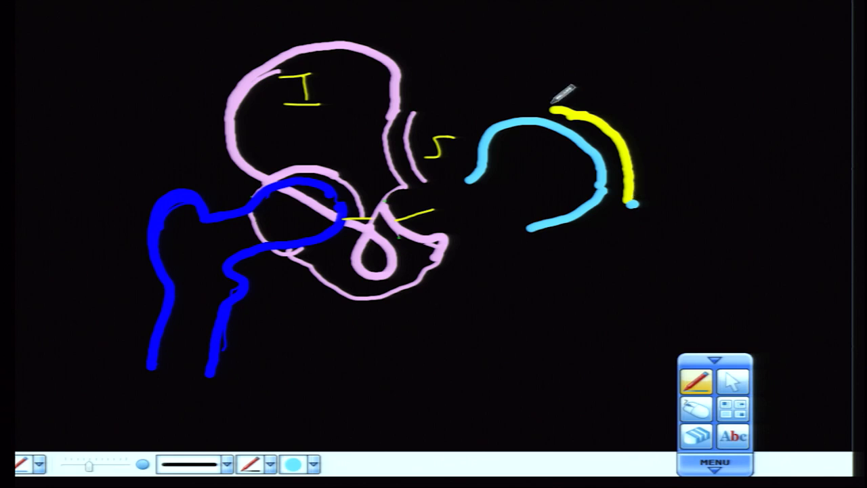
With yellow again, wrap a larger arc around the light blue cup.
left_click(310, 463)
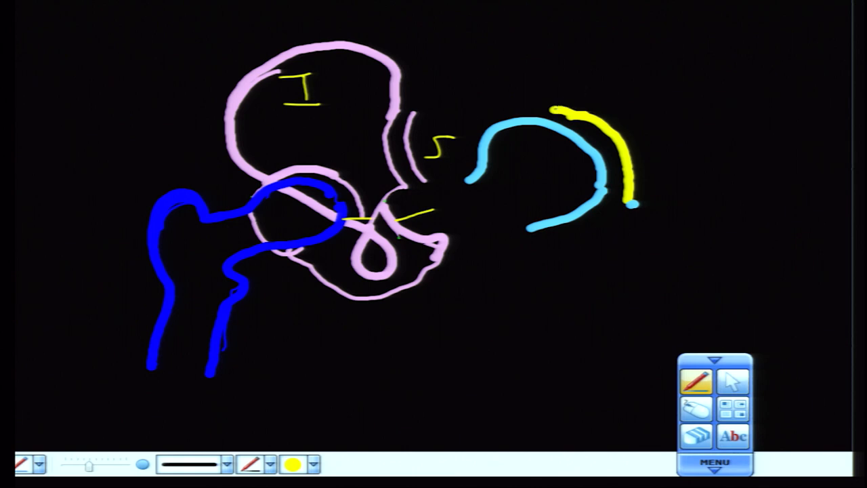
left_click_drag(548, 106, 468, 146)
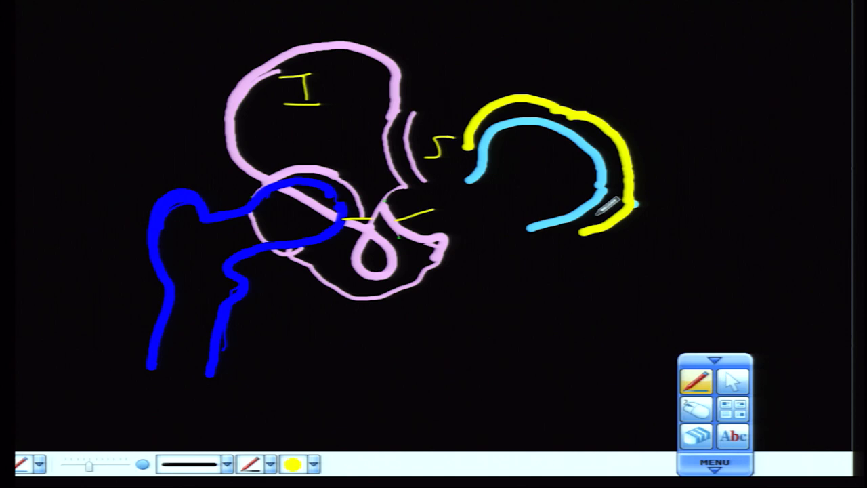
mouse_move(802, 70)
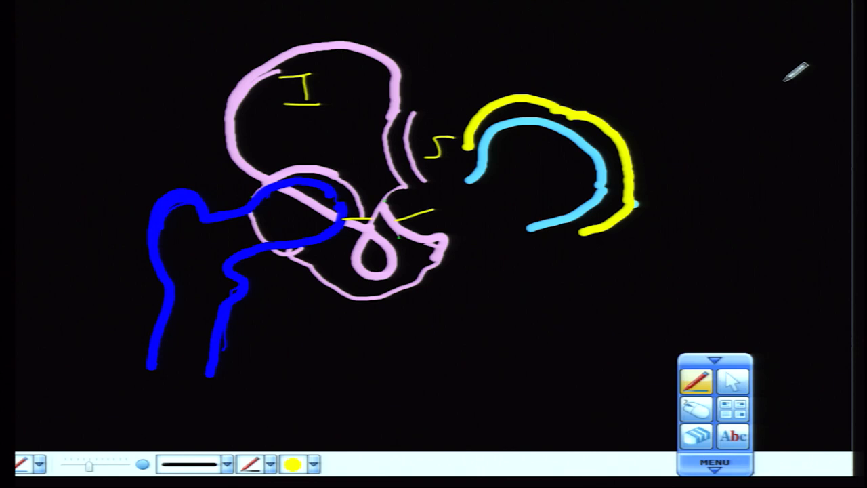
mouse_move(821, 71)
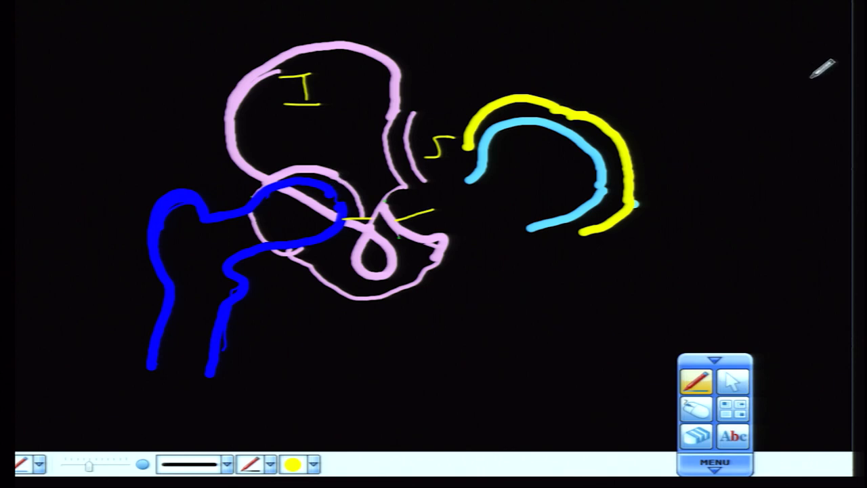
Sketch a yellow femur head-and-neck outline below the cups and start another top right.
left_click_drag(702, 51, 819, 75)
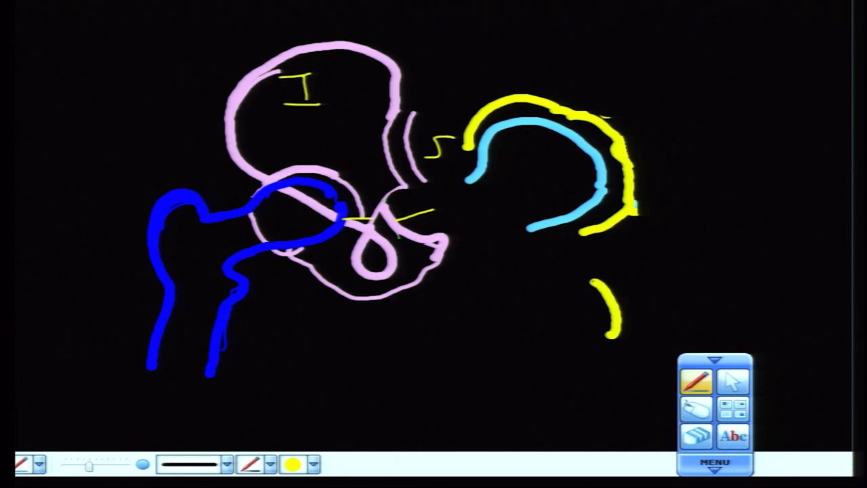
left_click_drag(610, 285, 495, 325)
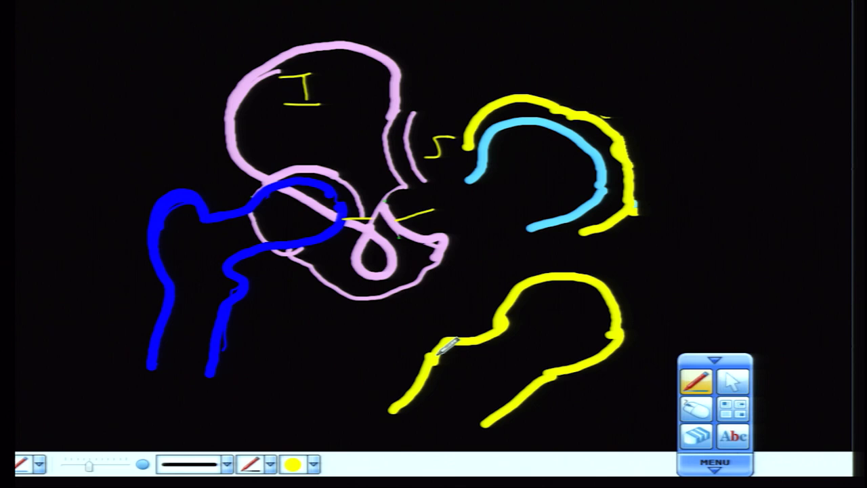
mouse_move(799, 44)
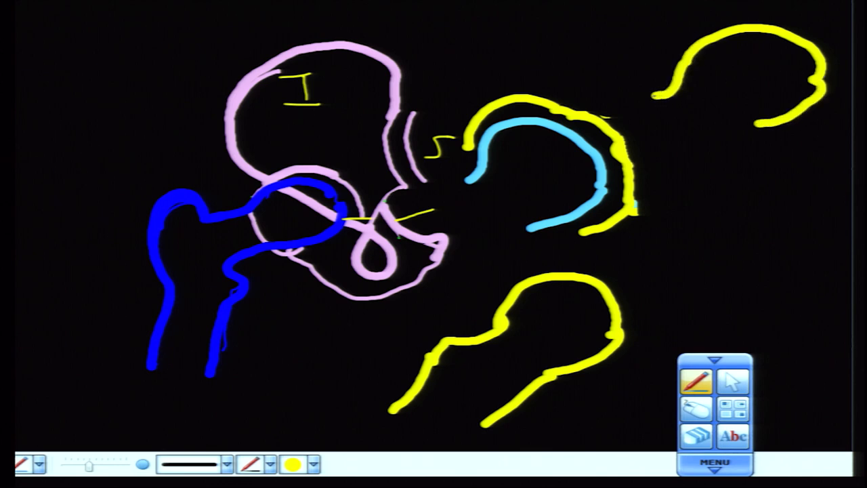
Add the shaft to the top-right femur and draw a yellow curve above the pelvis.
left_click_drag(680, 88, 653, 173)
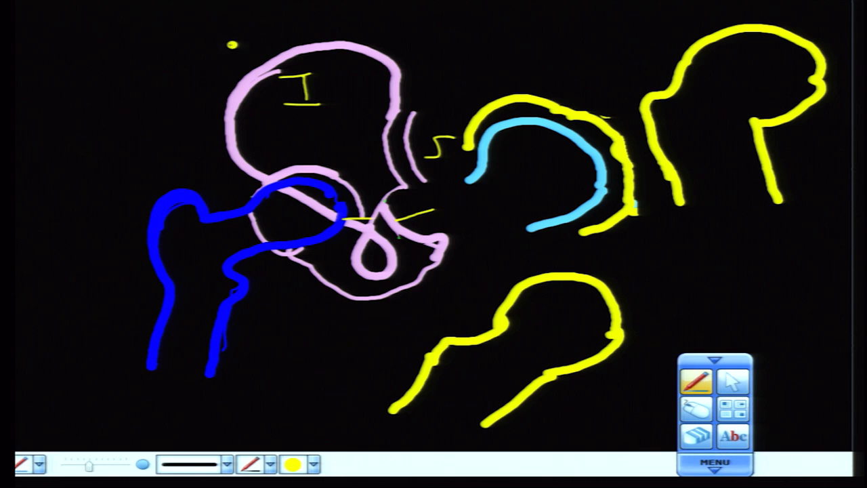
left_click_drag(233, 46, 120, 97)
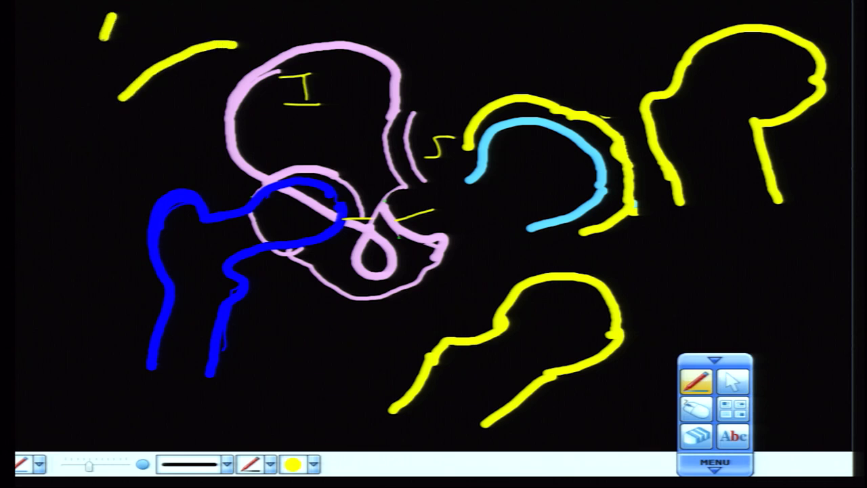